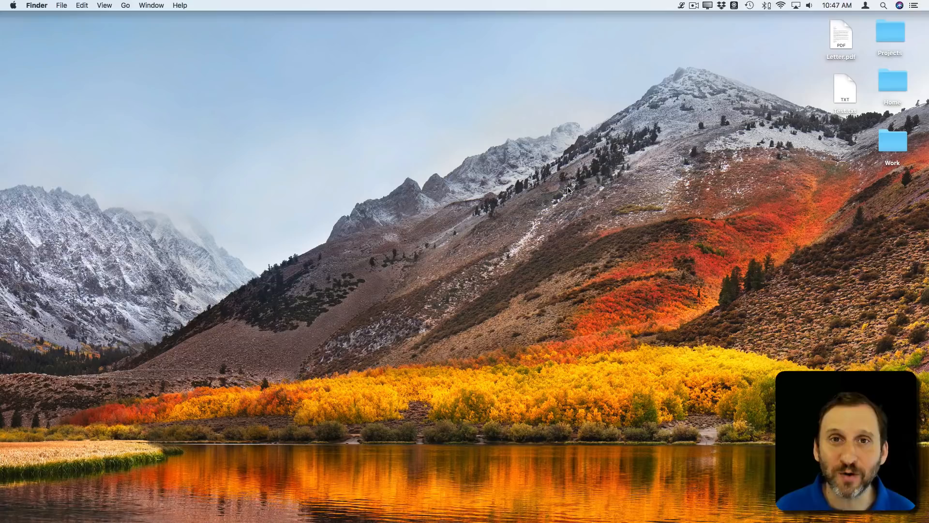
{"action": "mouse_move", "coordinate": [773, 66]}
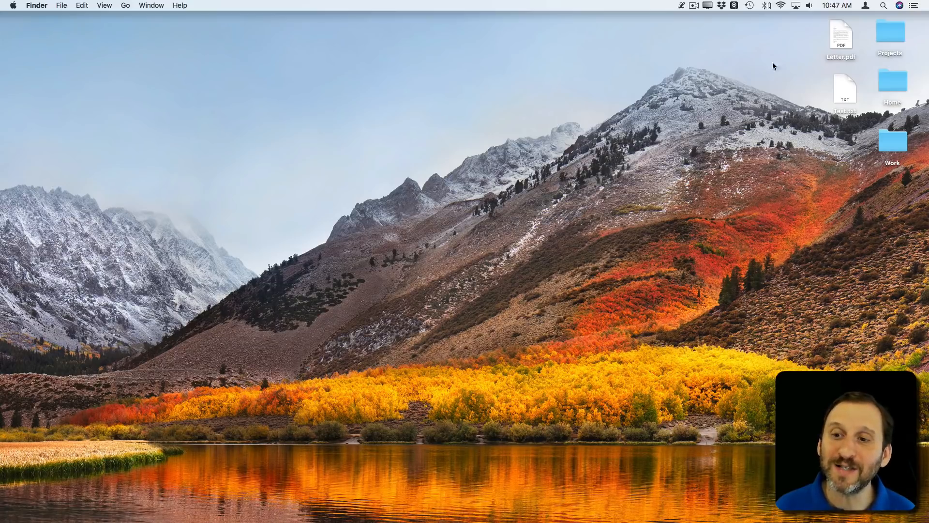
{"action": "mouse_move", "coordinate": [361, 164]}
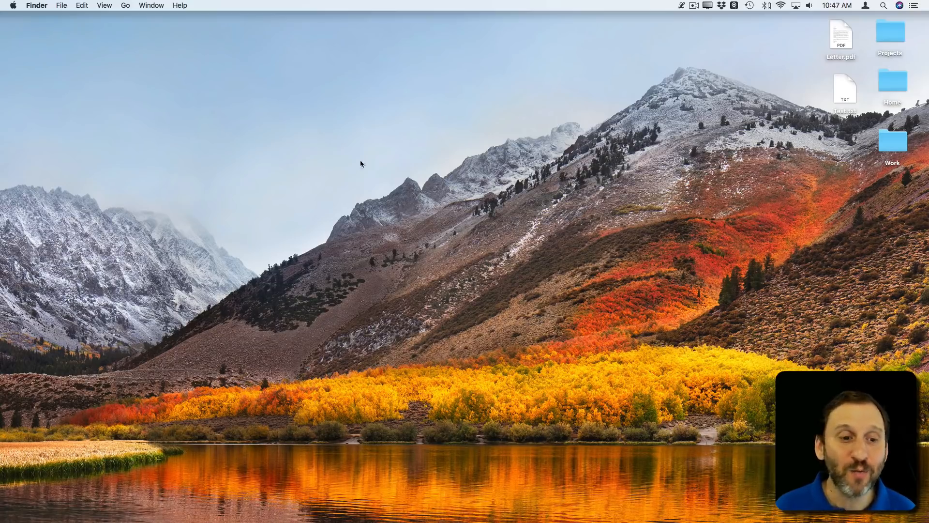
{"action": "mouse_move", "coordinate": [515, 79]}
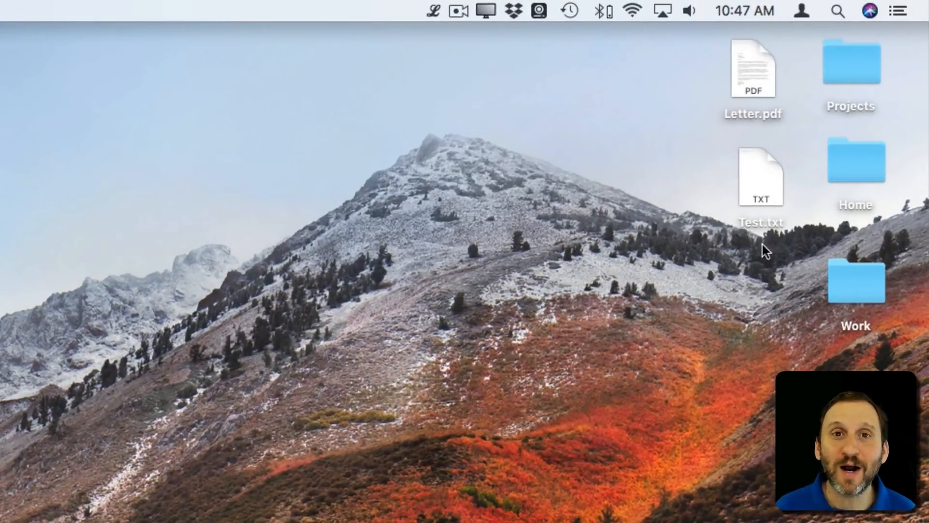
{"action": "mouse_move", "coordinate": [740, 193]}
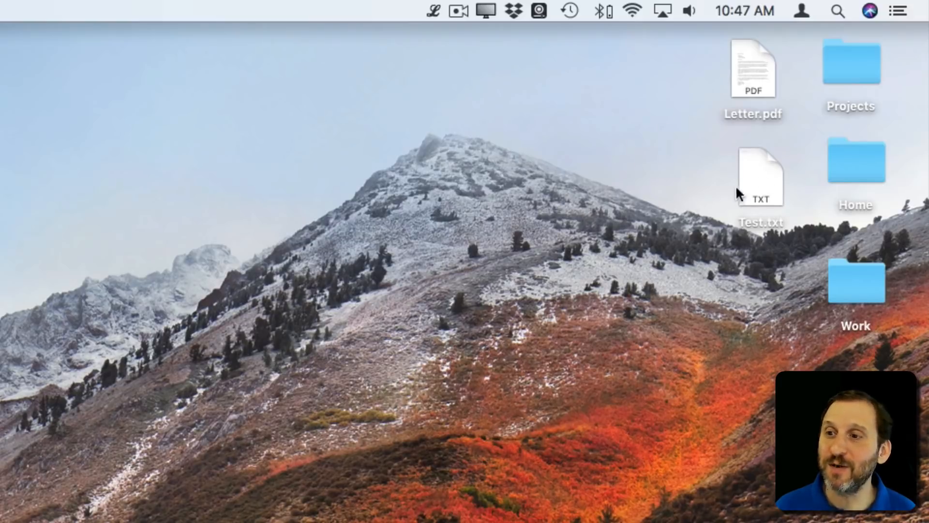
{"action": "mouse_move", "coordinate": [646, 284]}
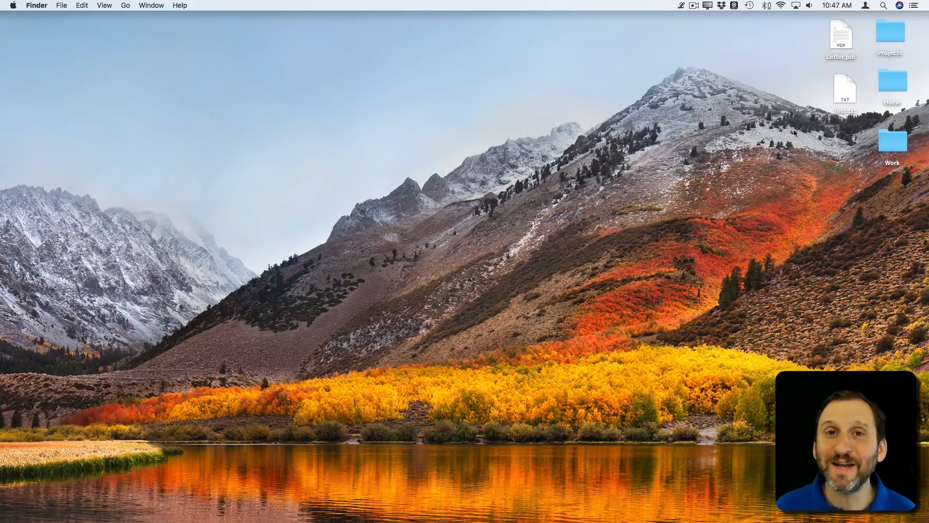
{"action": "mouse_move", "coordinate": [57, 20]}
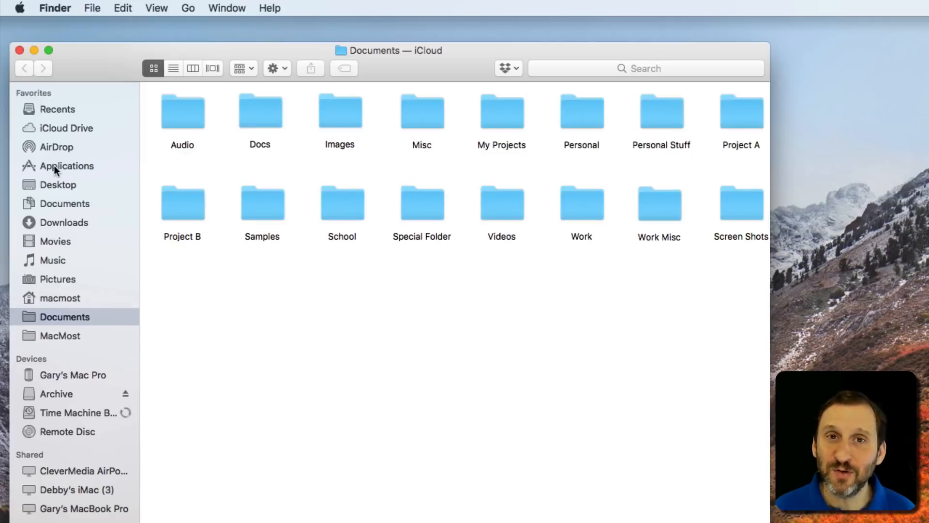
{"action": "mouse_move", "coordinate": [47, 190]}
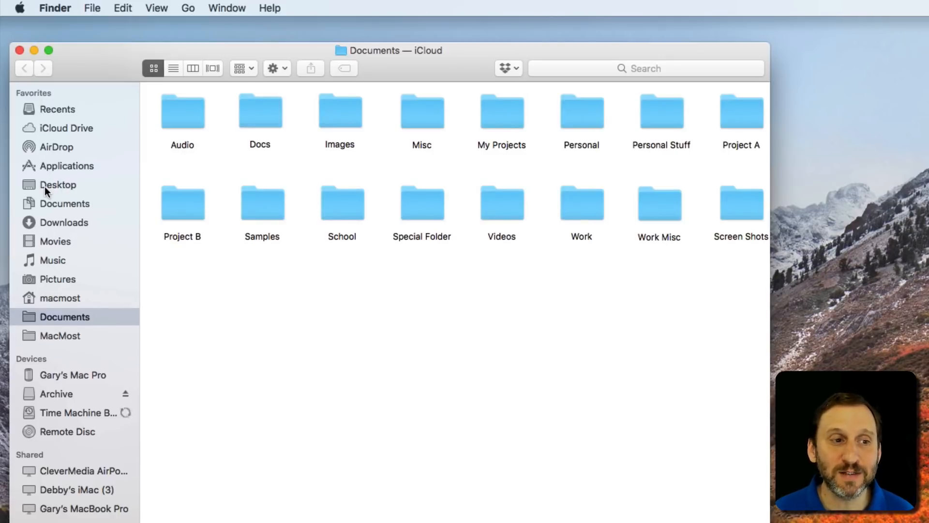
Show the Desktop folder from the sidebar, listing its five items
{"action": "left_click", "coordinate": [58, 184]}
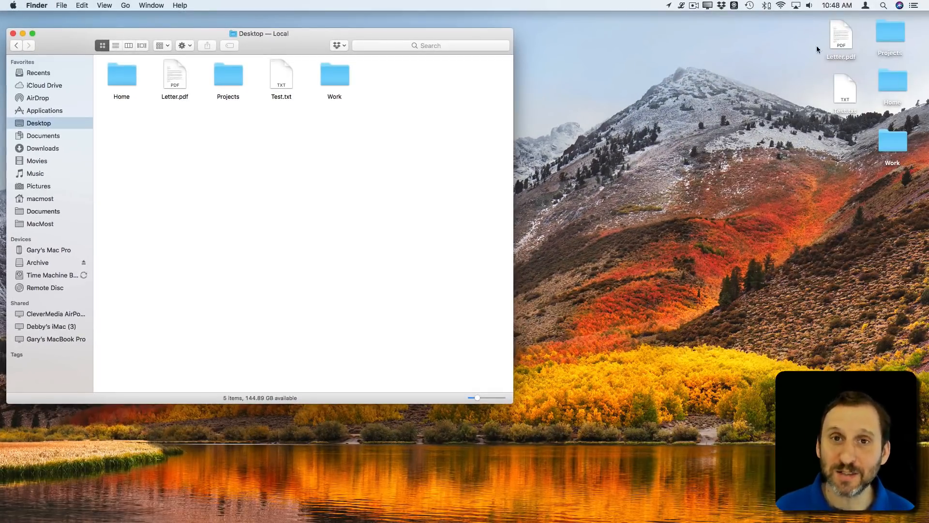
{"action": "mouse_move", "coordinate": [802, 86]}
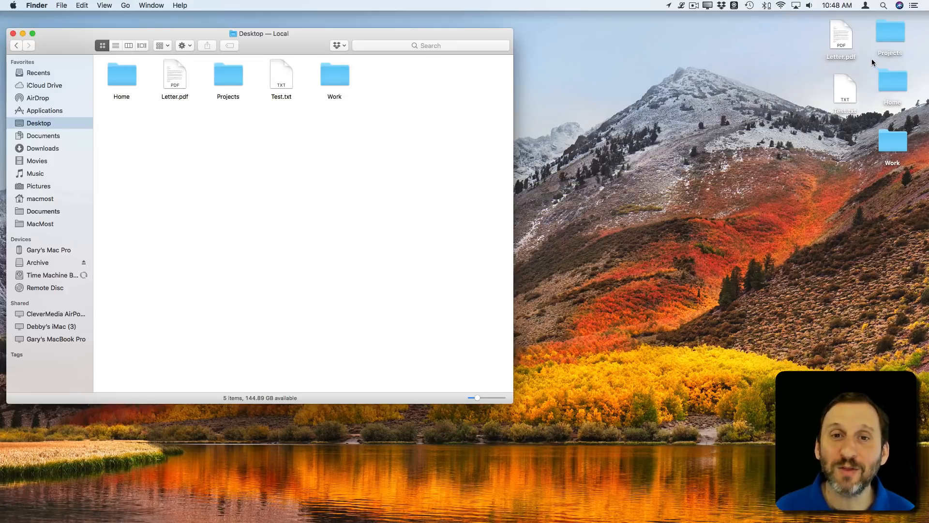
{"action": "mouse_move", "coordinate": [839, 78]}
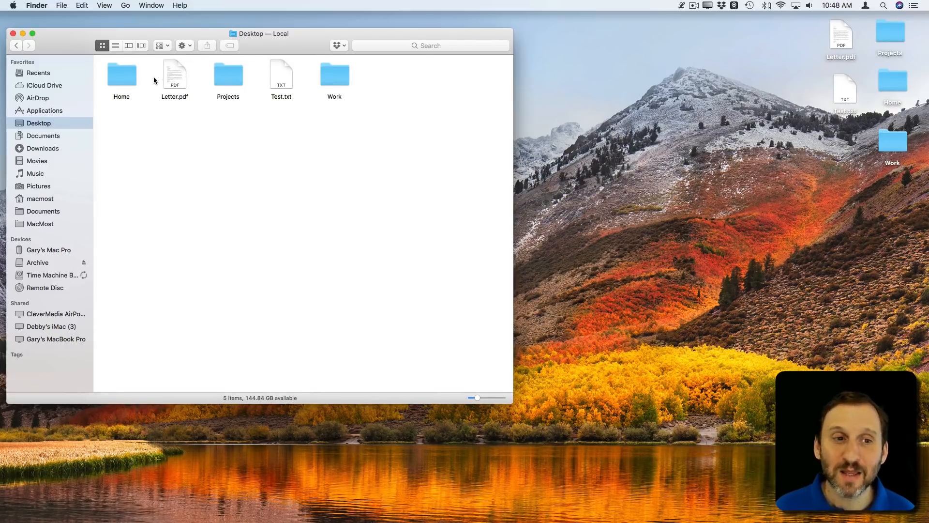
{"action": "mouse_move", "coordinate": [273, 100]}
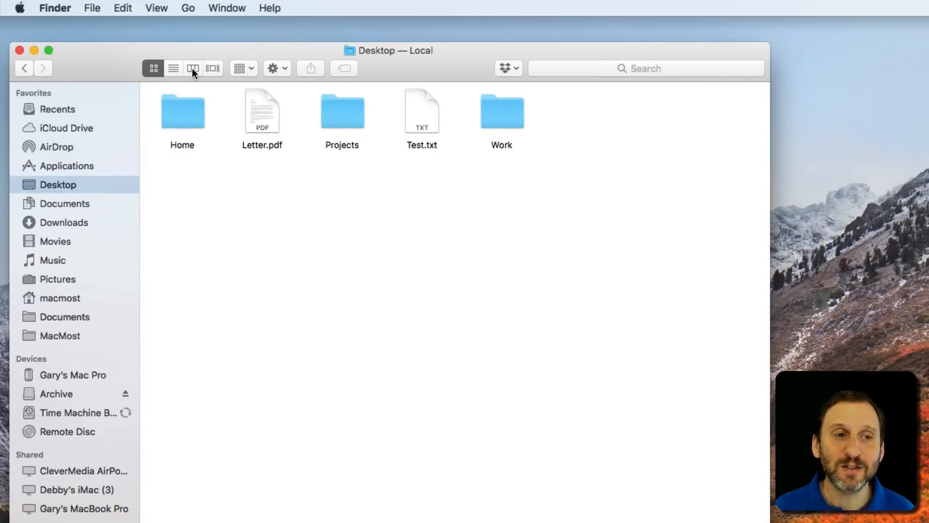
Switch to column view and show Desktop's five items from within the macmost home folder
{"action": "left_click", "coordinate": [193, 68]}
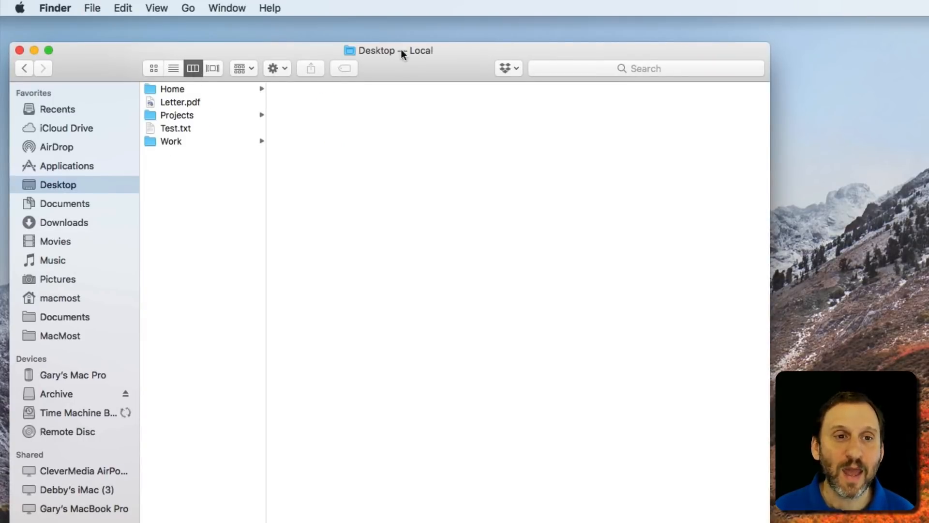
{"action": "left_click", "coordinate": [60, 298]}
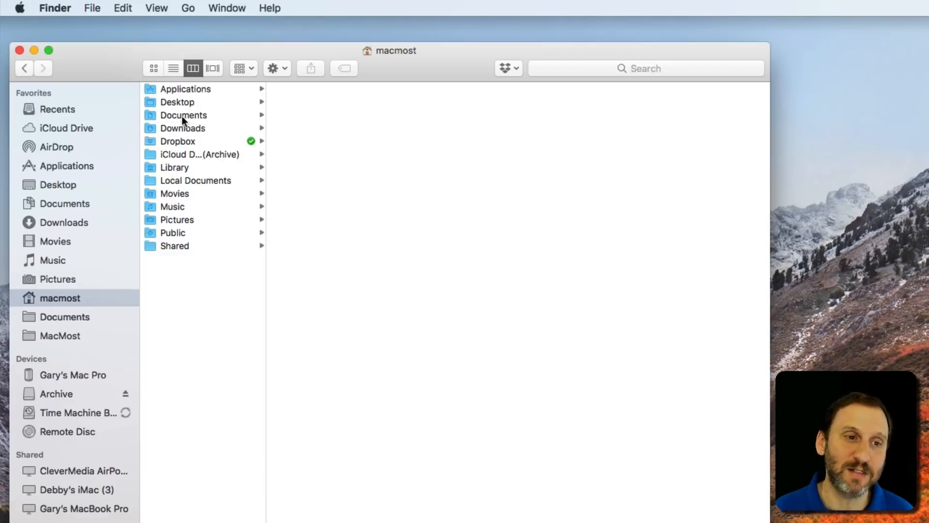
{"action": "mouse_move", "coordinate": [178, 207]}
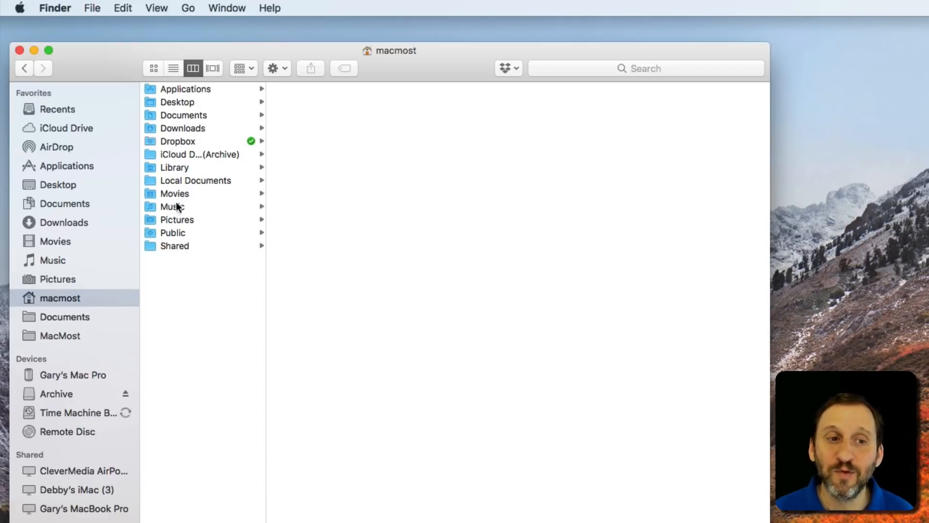
{"action": "mouse_move", "coordinate": [184, 123]}
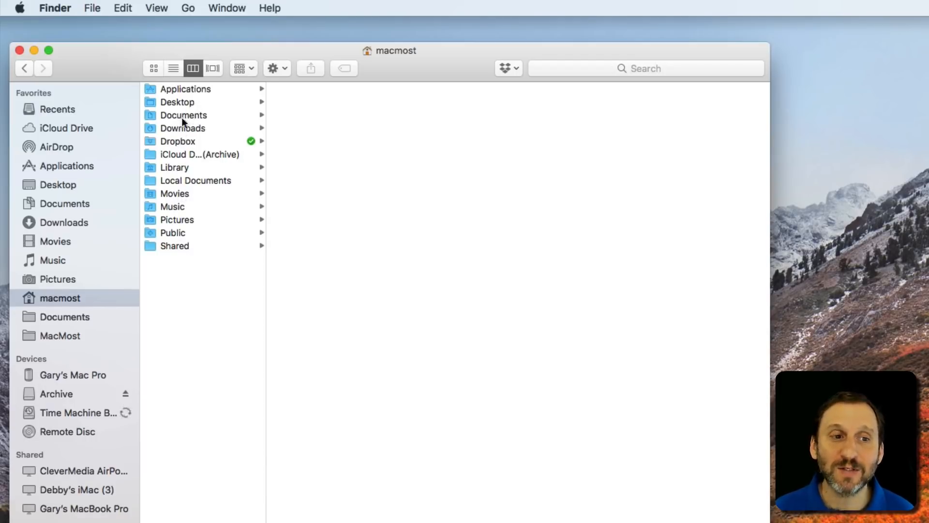
{"action": "left_click", "coordinate": [176, 102]}
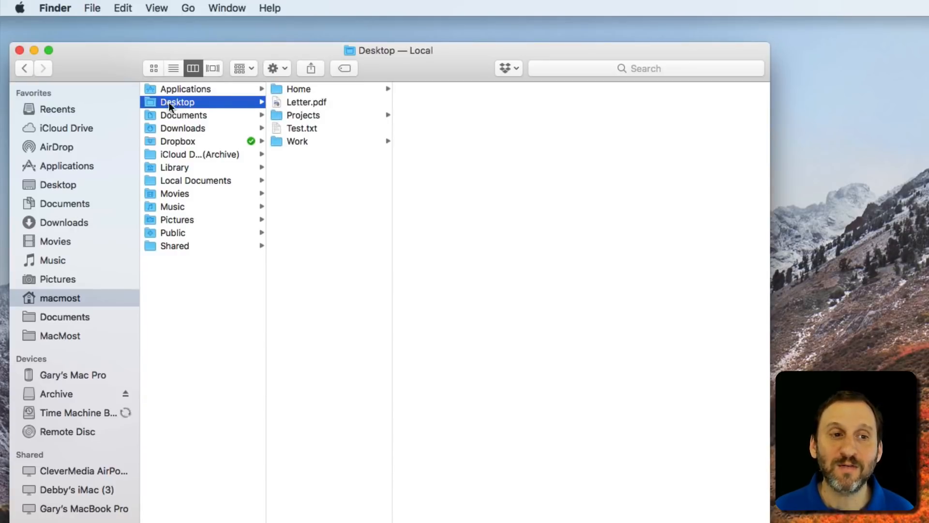
{"action": "mouse_move", "coordinate": [285, 115]}
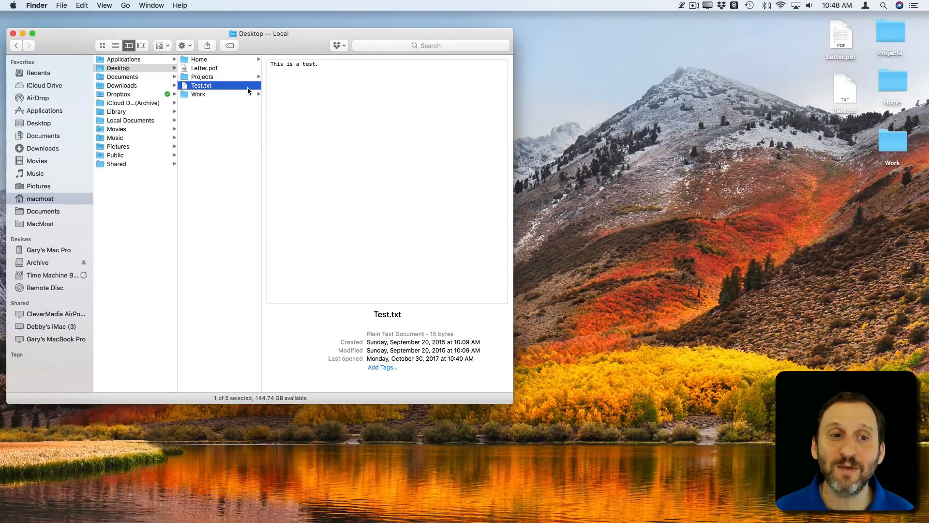
{"action": "mouse_move", "coordinate": [204, 90]}
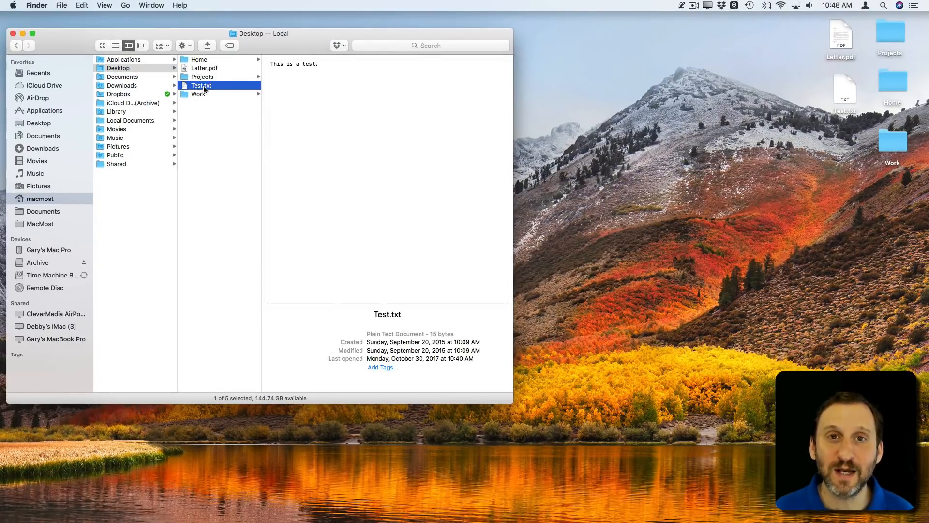
Rename the desktop text file to 'My Test File.txt', then back to 'Test.txt'
{"action": "left_click", "coordinate": [199, 59]}
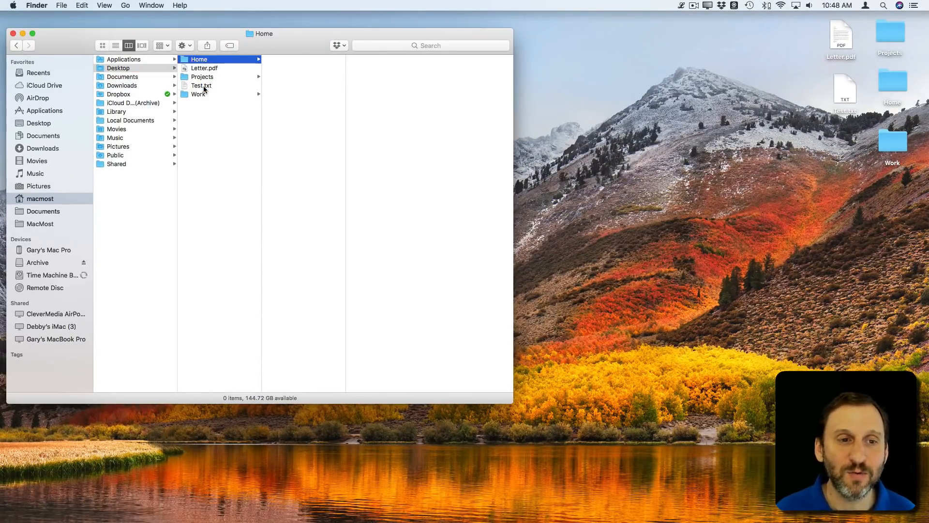
{"action": "left_click", "coordinate": [203, 85]}
{"action": "type", "text": "My "}
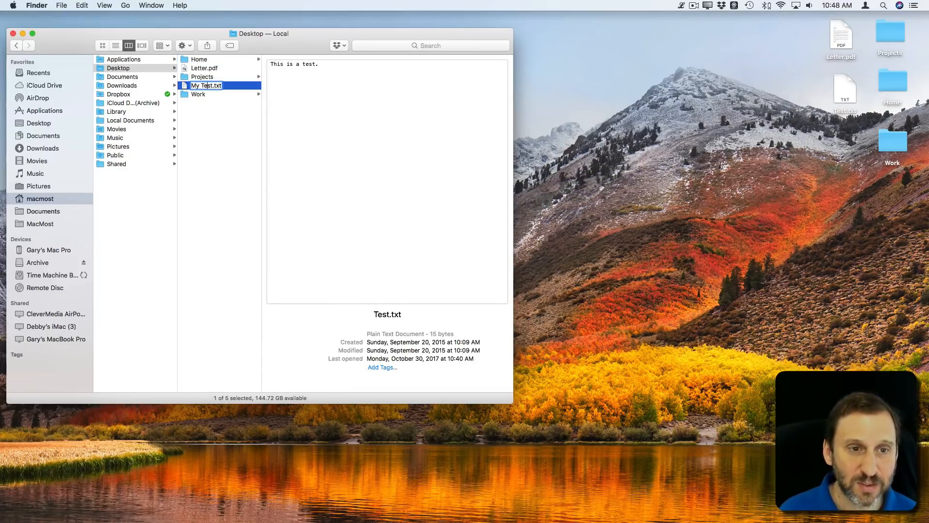
{"action": "type", "text": "File"}
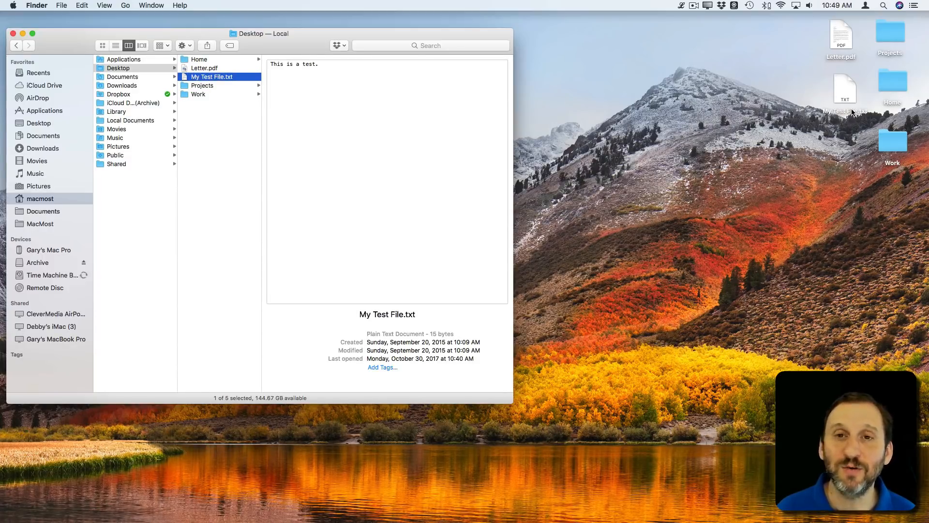
{"action": "mouse_move", "coordinate": [548, 70]}
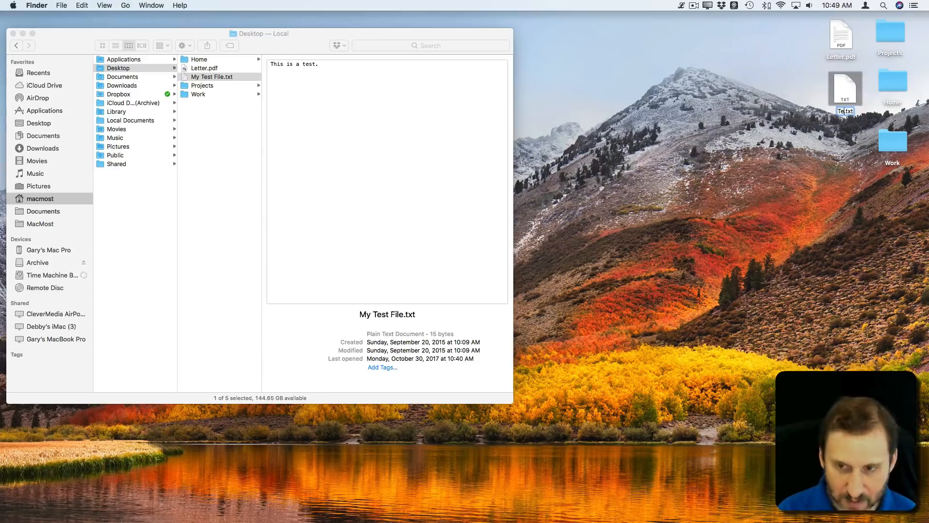
{"action": "type", "text": "Test.txt"}
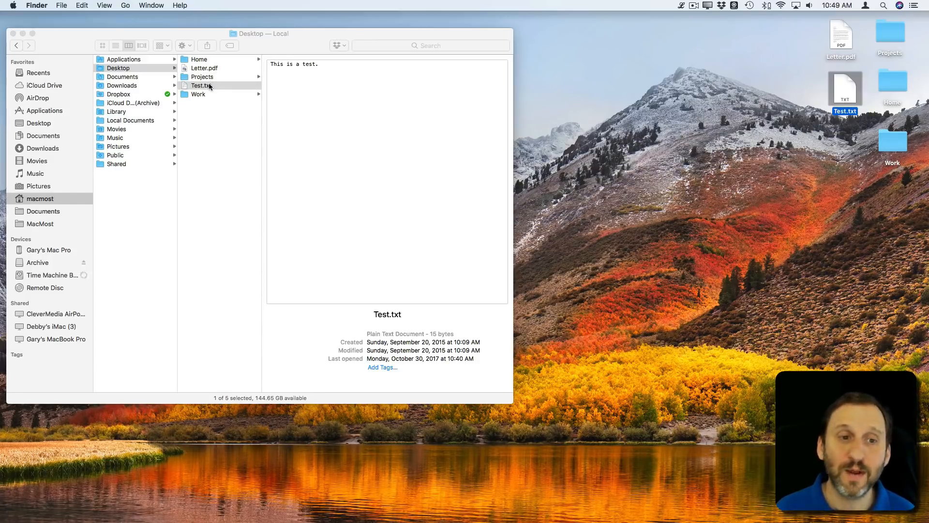
{"action": "mouse_move", "coordinate": [453, 80]}
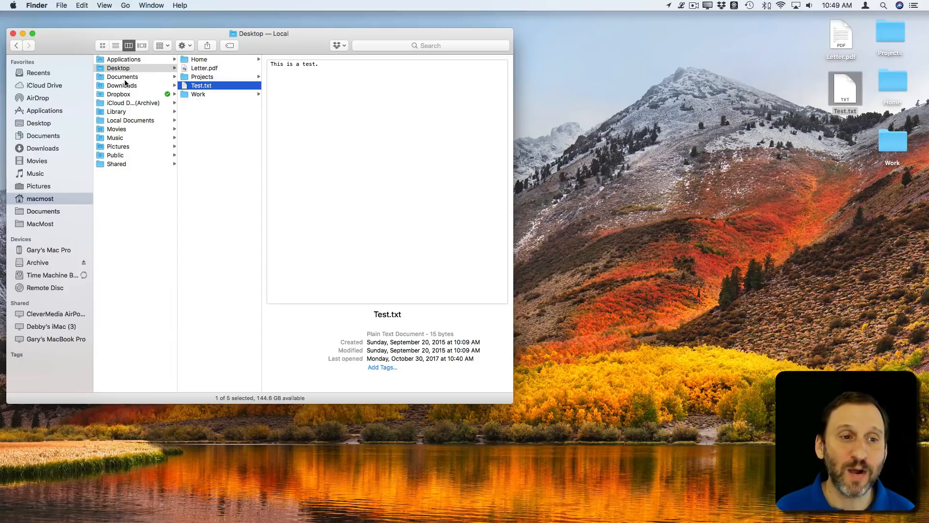
{"action": "left_click", "coordinate": [122, 76]}
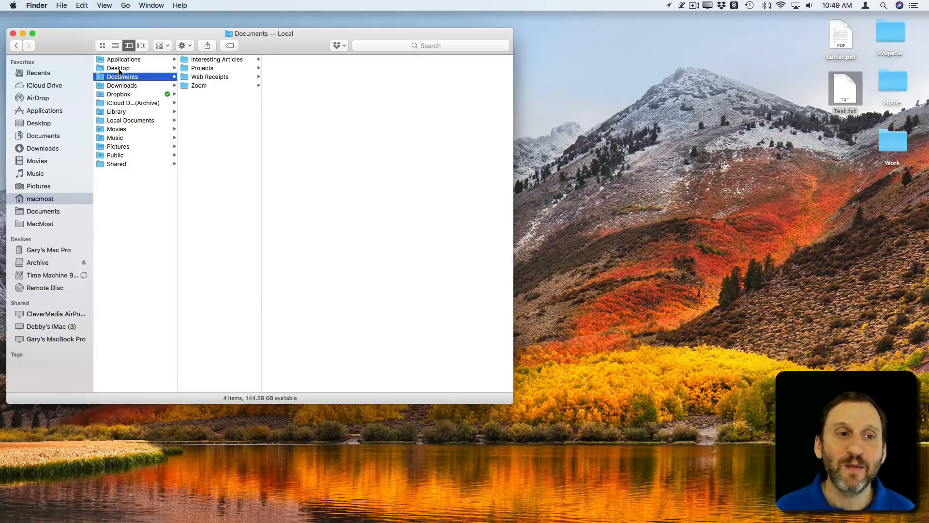
{"action": "left_click", "coordinate": [119, 68]}
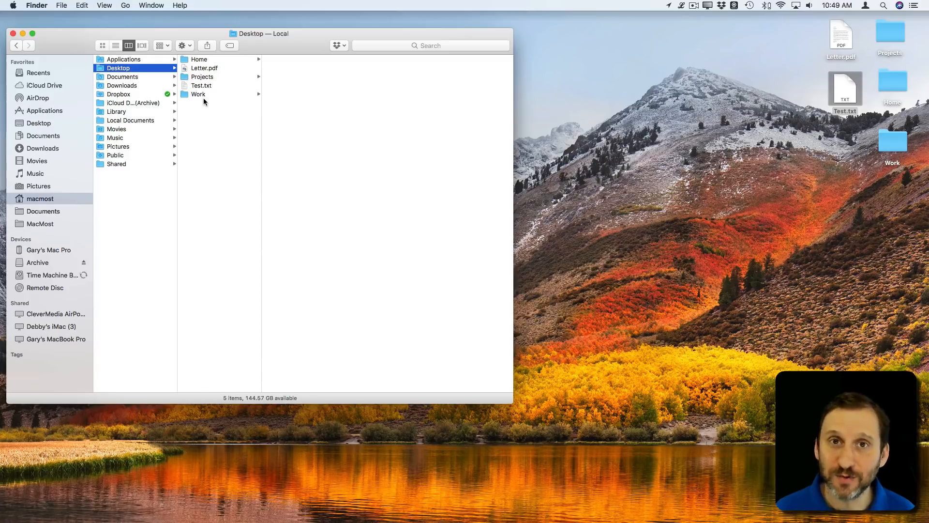
{"action": "mouse_move", "coordinate": [868, 47]}
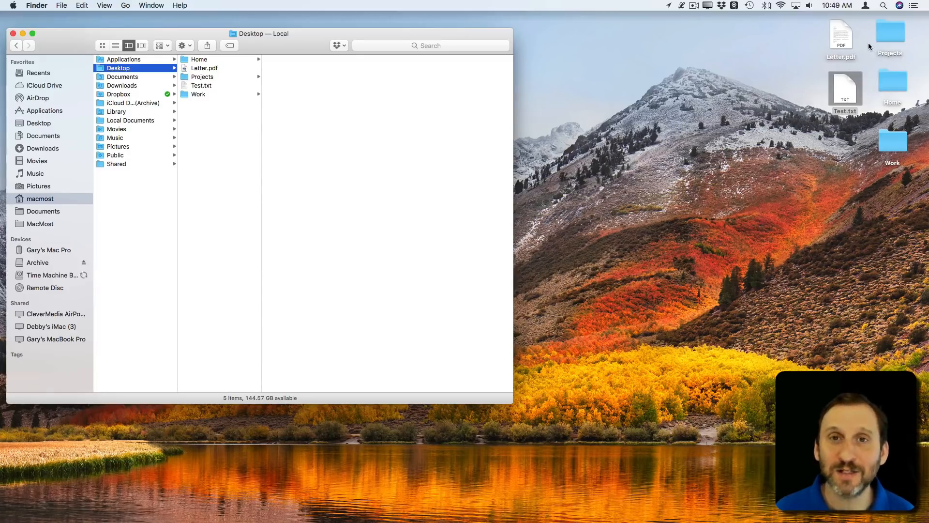
{"action": "mouse_move", "coordinate": [823, 89]}
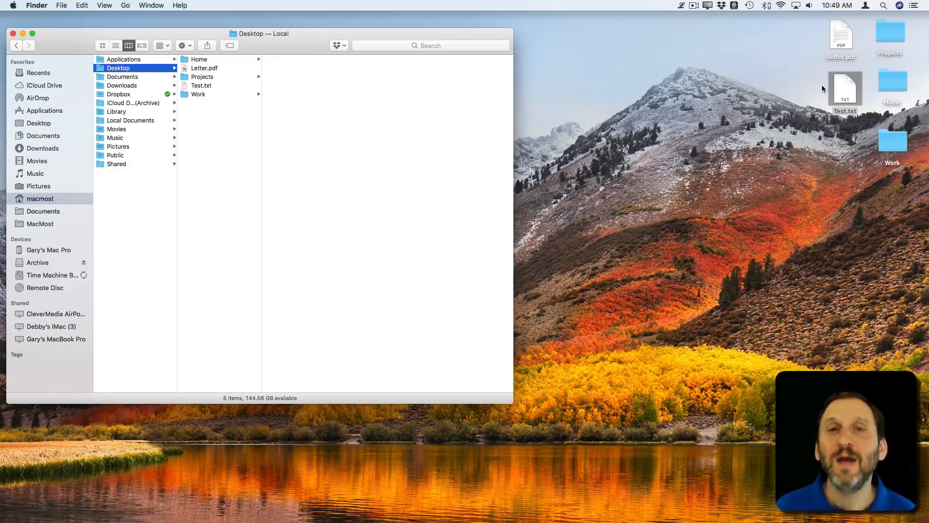
{"action": "mouse_move", "coordinate": [868, 100]}
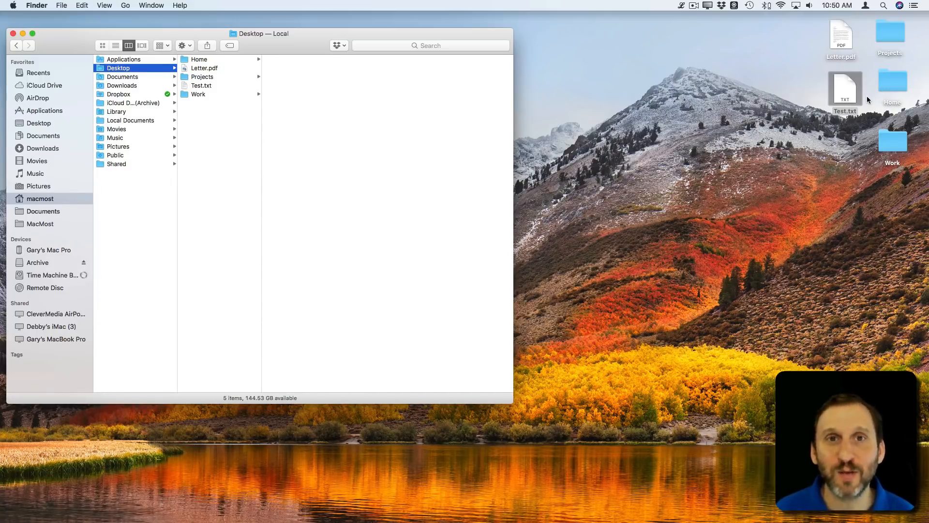
{"action": "mouse_move", "coordinate": [130, 86]}
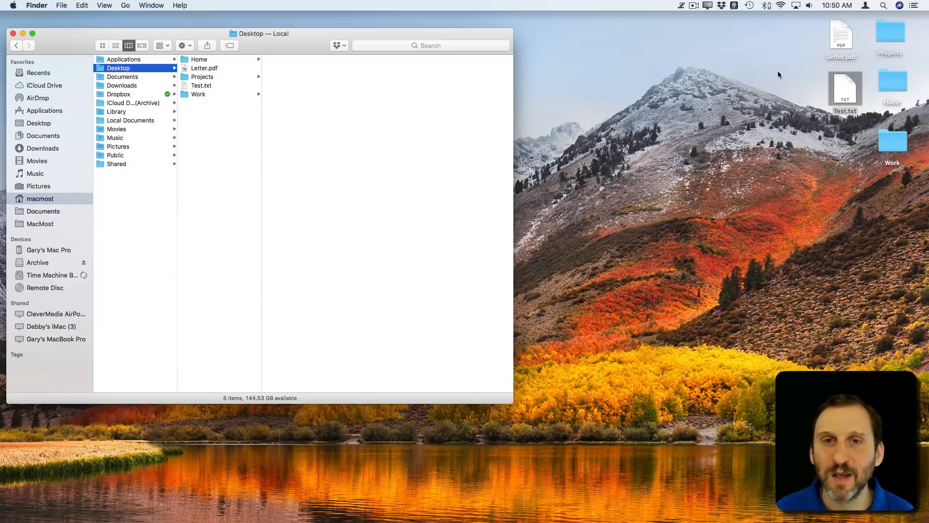
{"action": "mouse_move", "coordinate": [757, 116]}
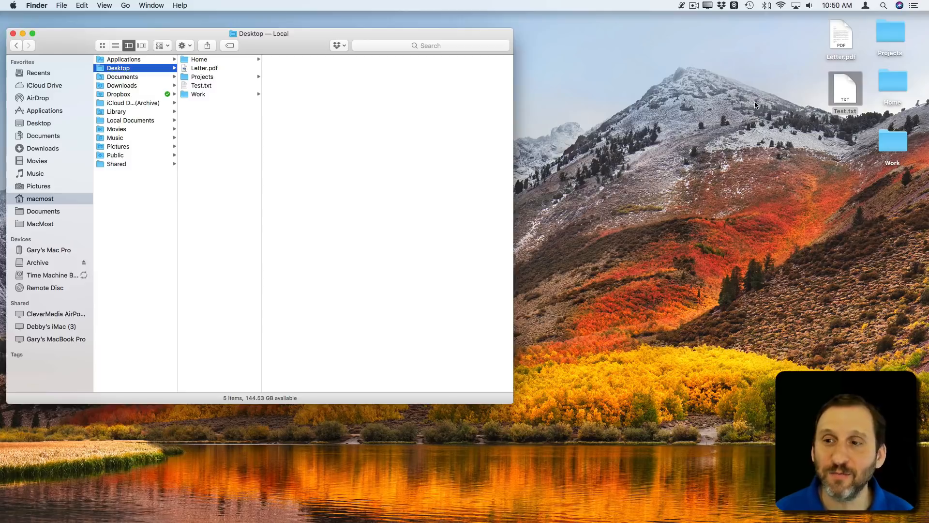
{"action": "mouse_move", "coordinate": [806, 30]}
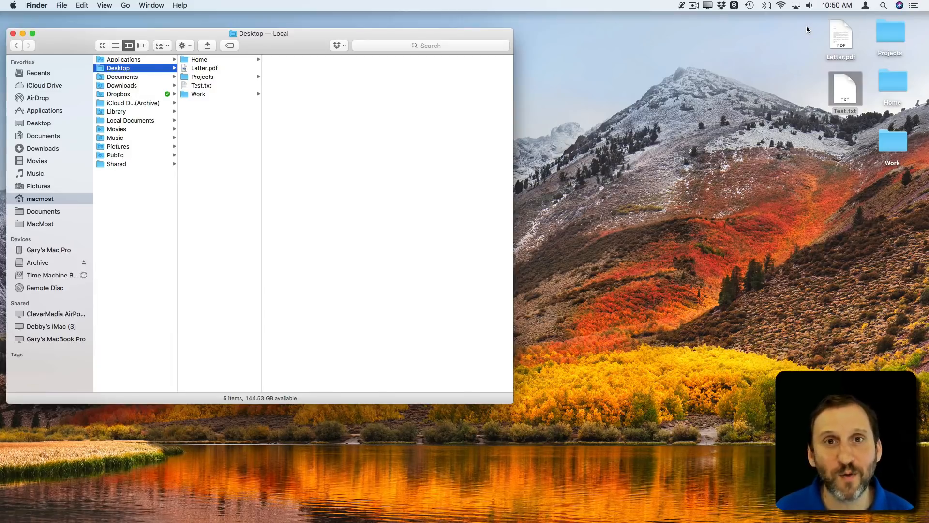
{"action": "mouse_move", "coordinate": [780, 51]}
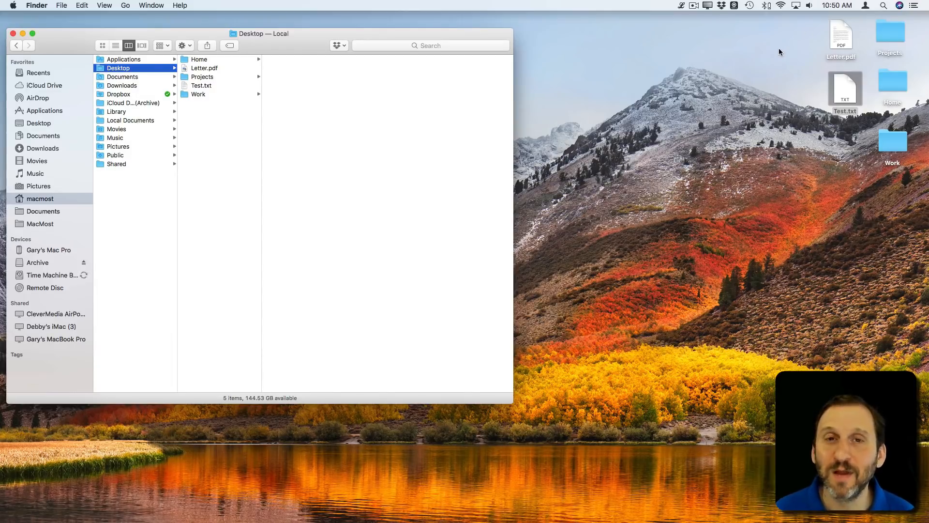
{"action": "mouse_move", "coordinate": [679, 135]}
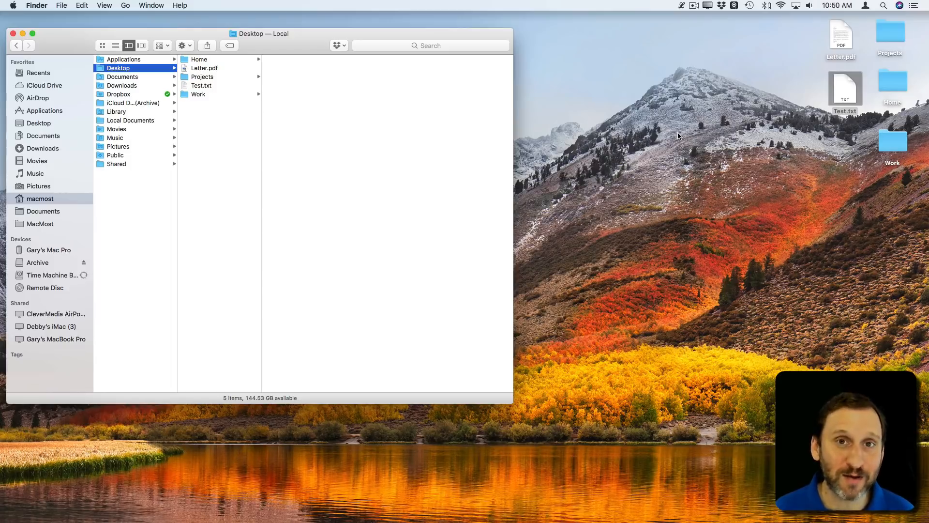
{"action": "mouse_move", "coordinate": [740, 138]}
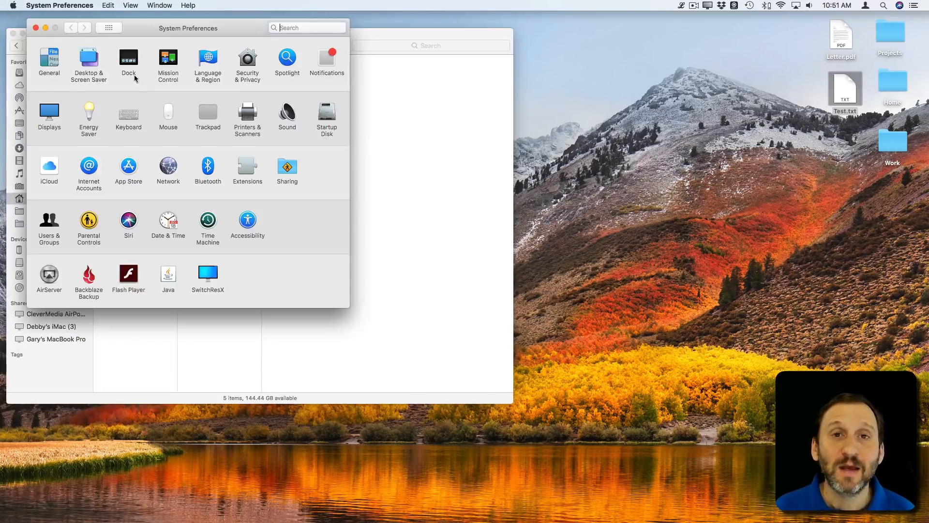
Show the iCloud Drive options list with Desktop & Documents Folders unchecked
{"action": "left_click", "coordinate": [307, 27]}
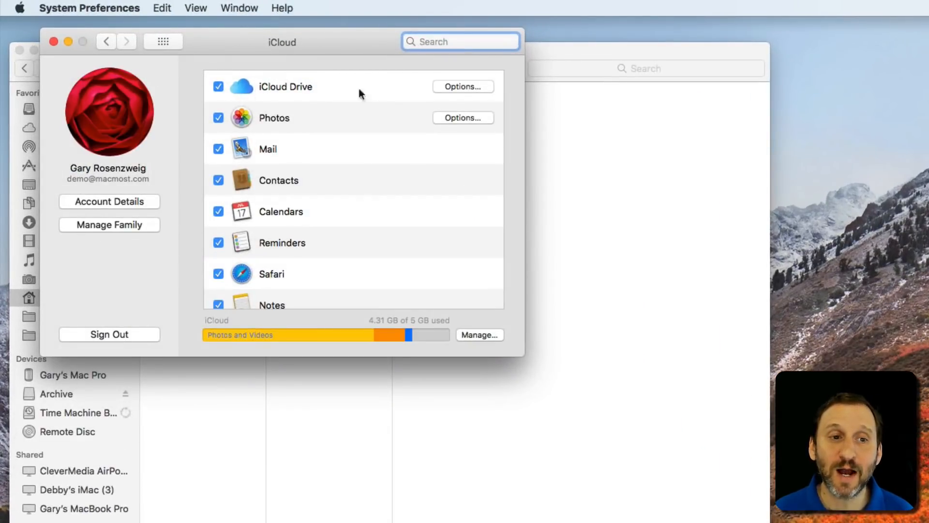
{"action": "left_click", "coordinate": [463, 86]}
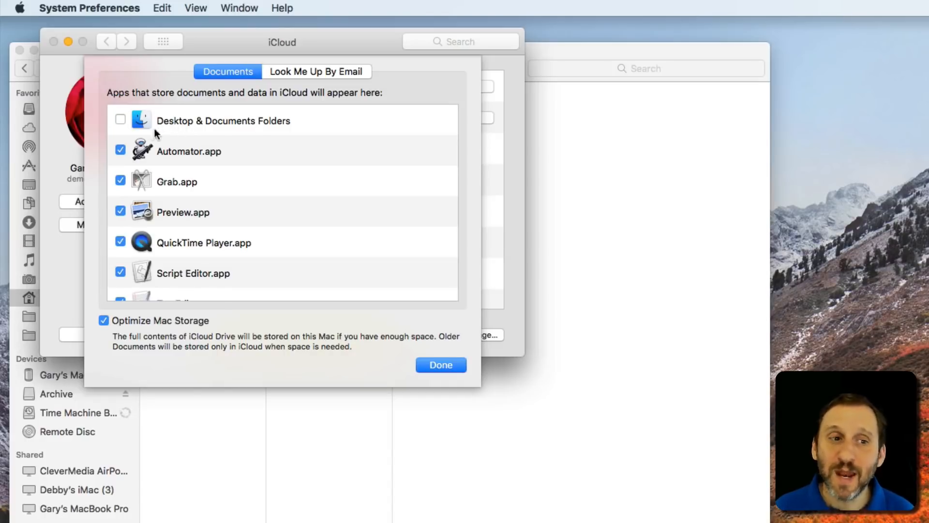
{"action": "mouse_move", "coordinate": [196, 125]}
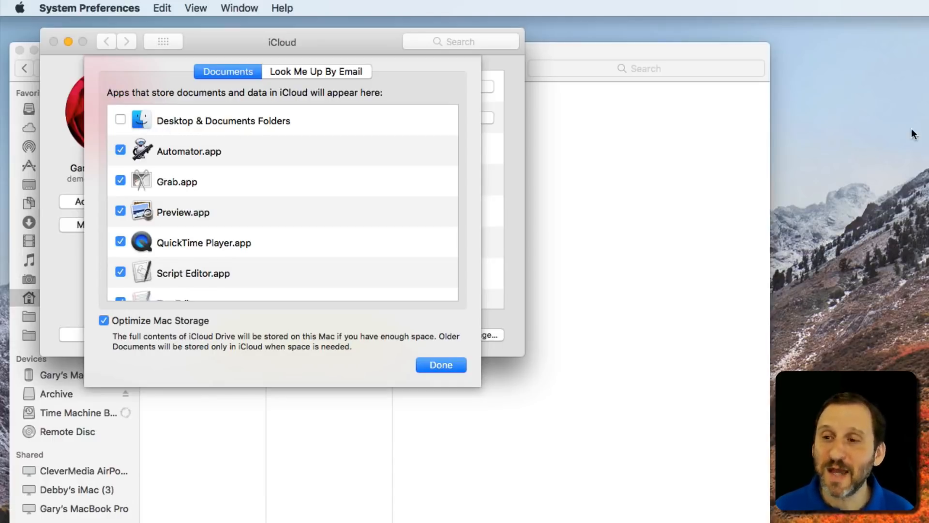
{"action": "mouse_move", "coordinate": [915, 204]}
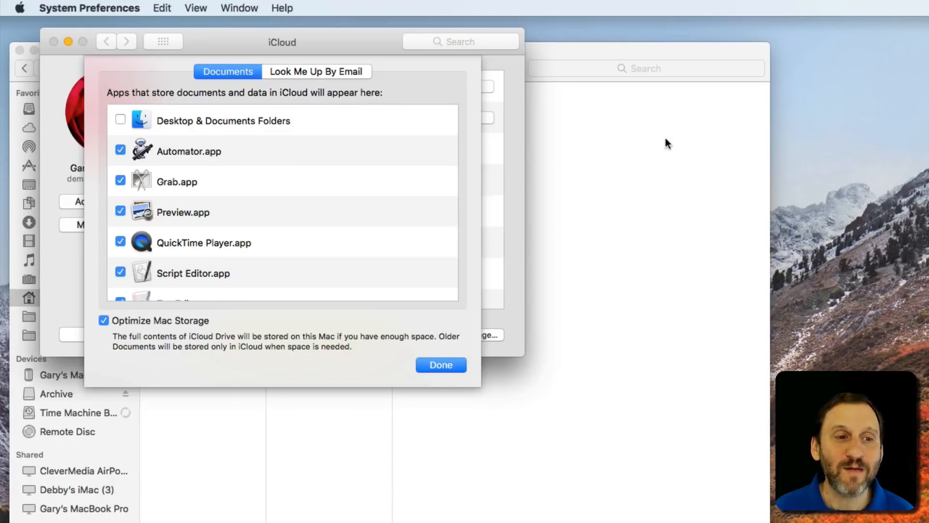
{"action": "mouse_move", "coordinate": [199, 130]}
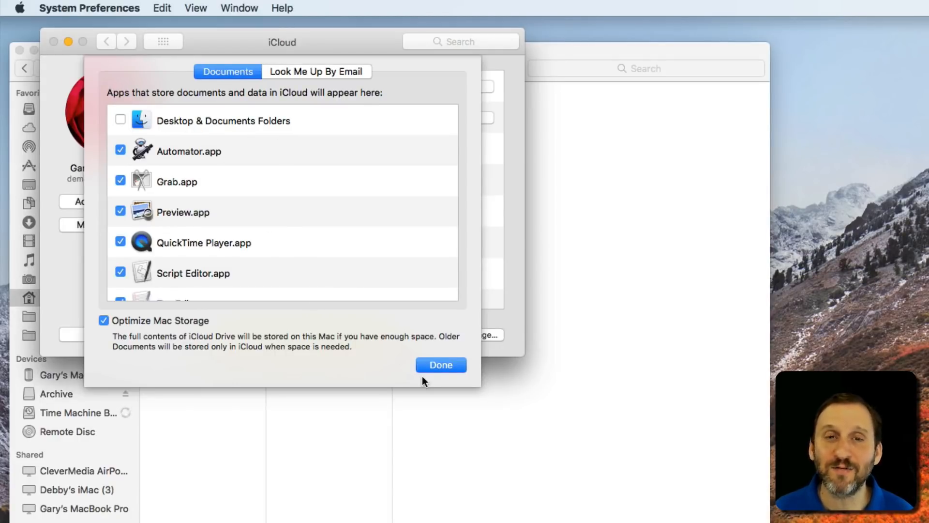
{"action": "left_click", "coordinate": [441, 365]}
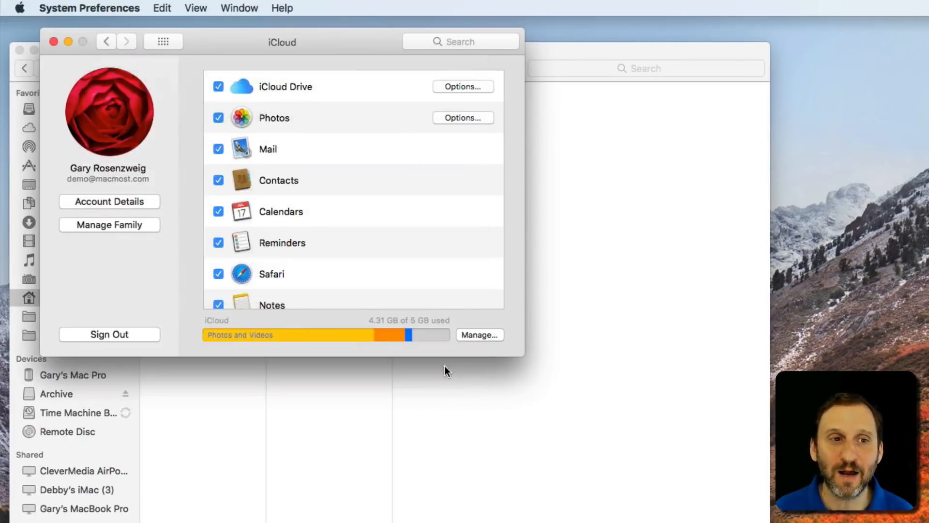